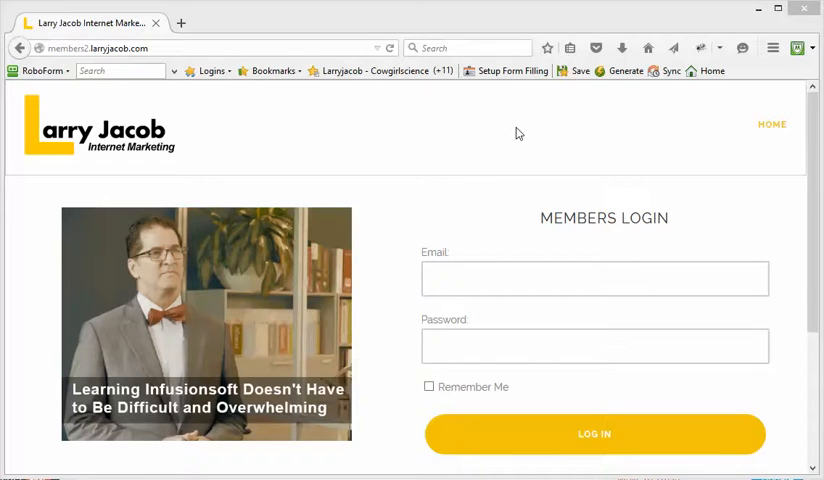
pyautogui.moveTo(353, 172)
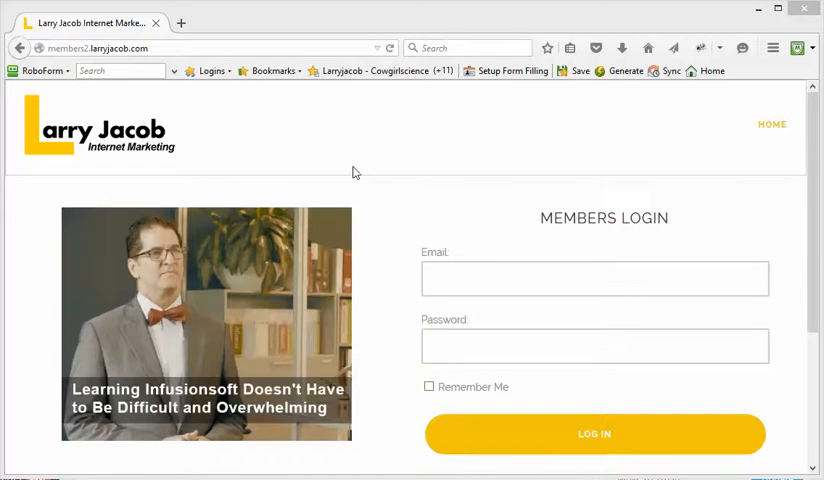
pyautogui.moveTo(379, 156)
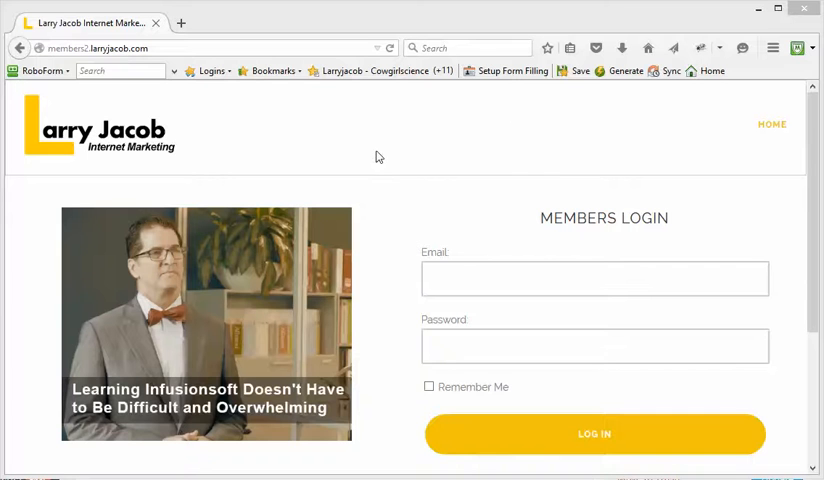
pyautogui.moveTo(382, 191)
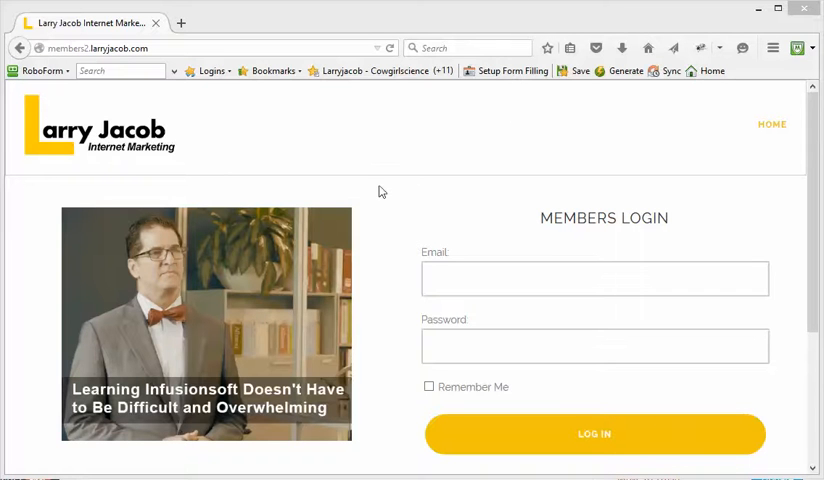
pyautogui.moveTo(300, 137)
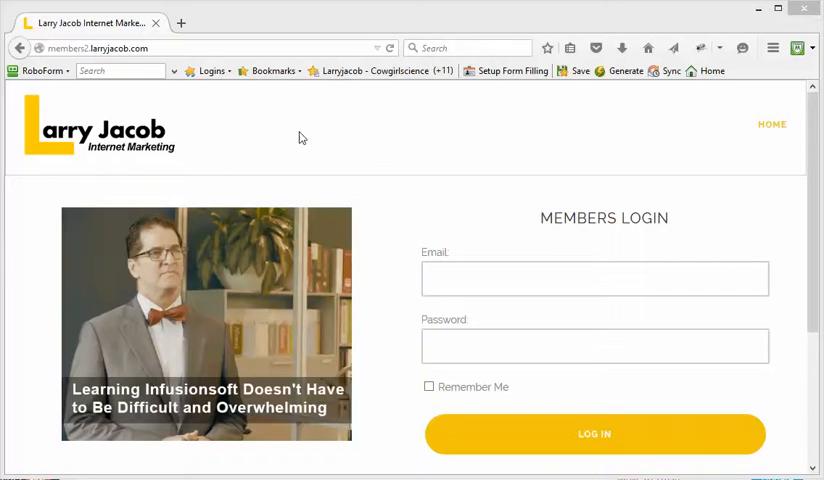
pyautogui.moveTo(431, 138)
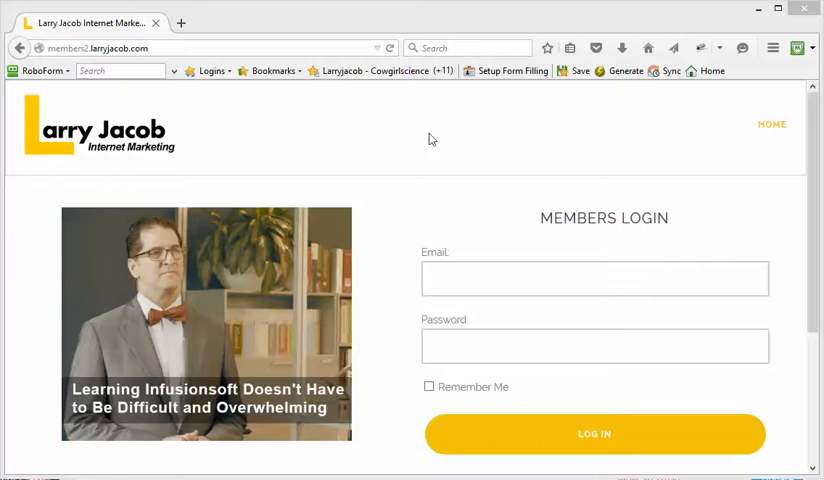
pyautogui.moveTo(228, 88)
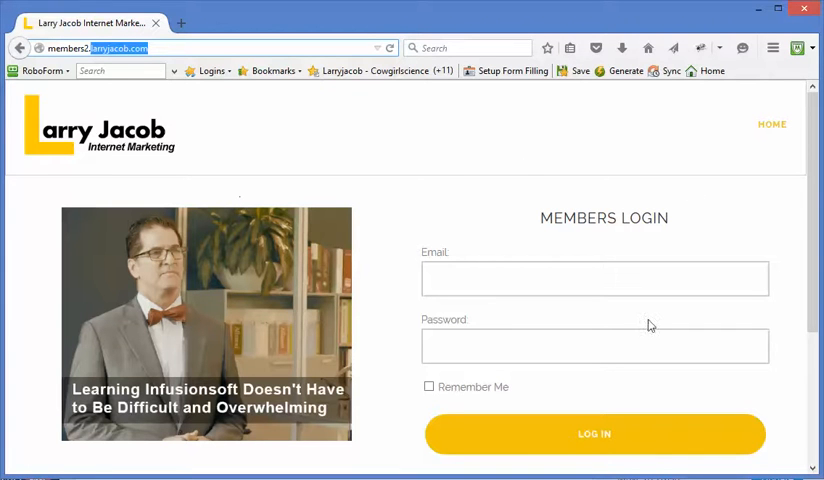
# - Sign in with the autofilled member email starting 'jor' and the password
pyautogui.scroll(-3)
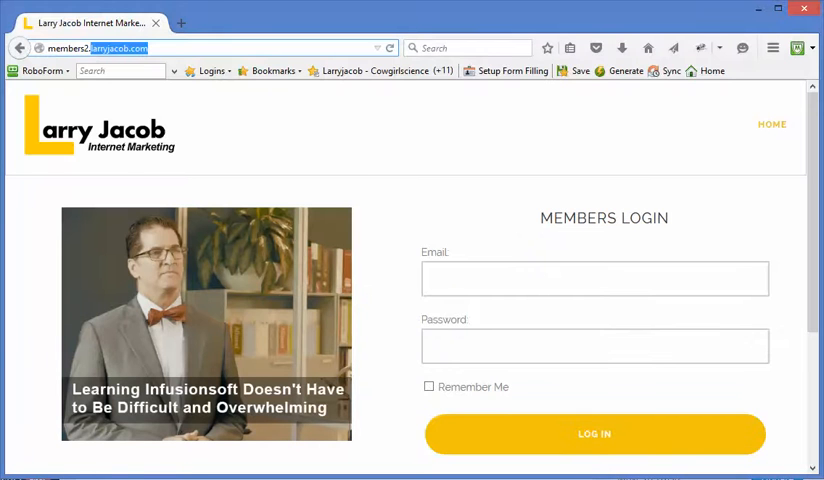
pyautogui.moveTo(372, 249)
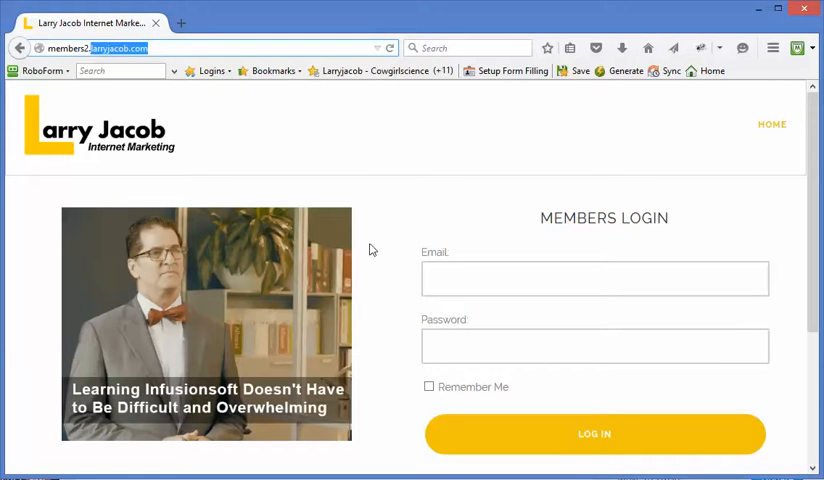
pyautogui.moveTo(248, 225)
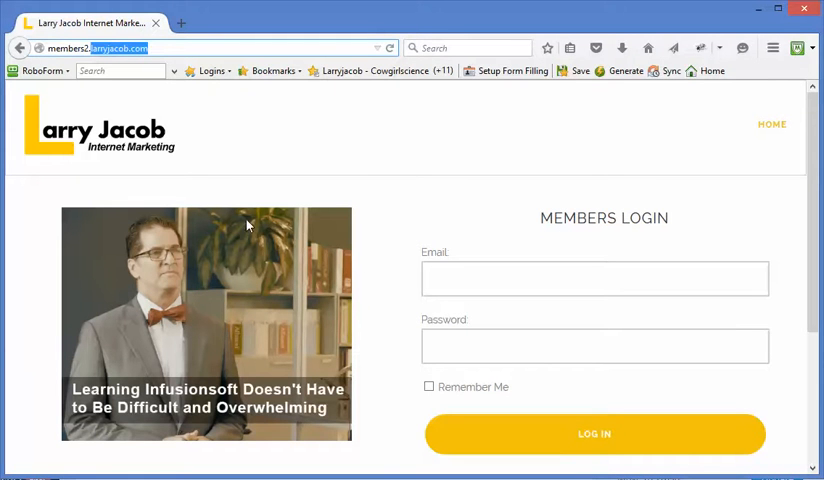
pyautogui.moveTo(365, 317)
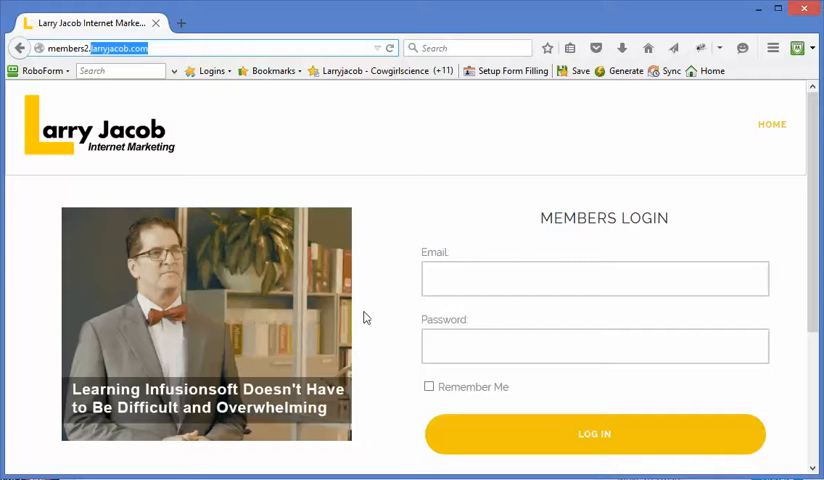
pyautogui.moveTo(452, 173)
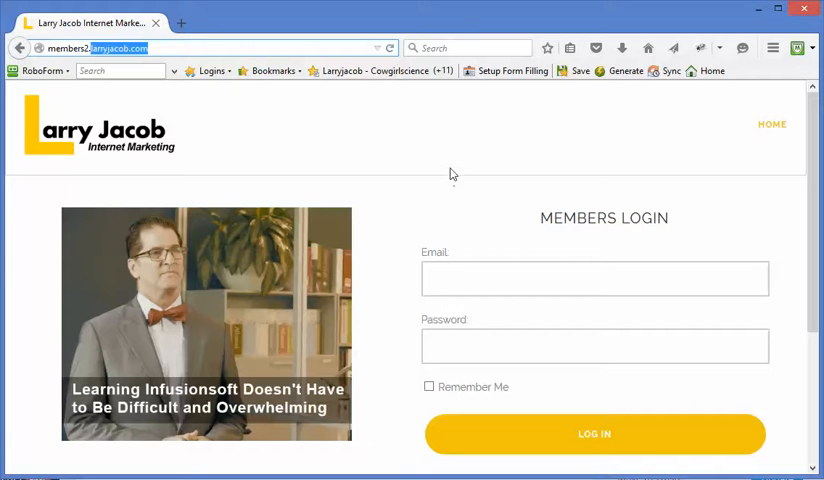
pyautogui.moveTo(62, 360)
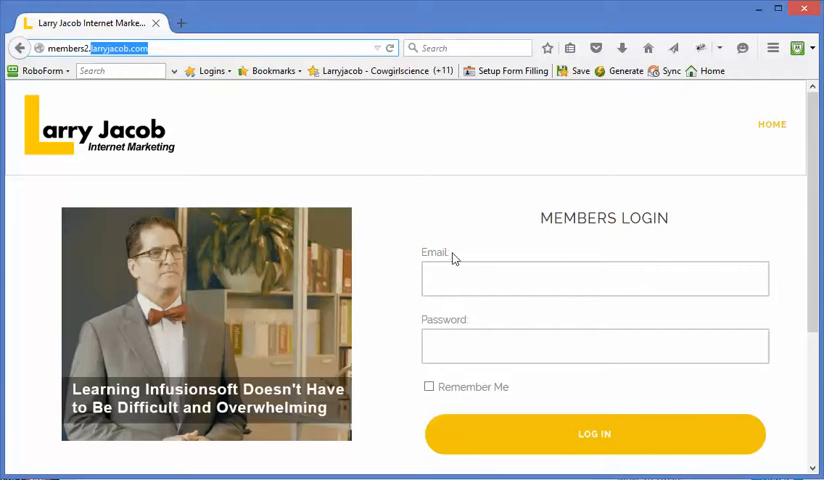
pyautogui.write('jor')
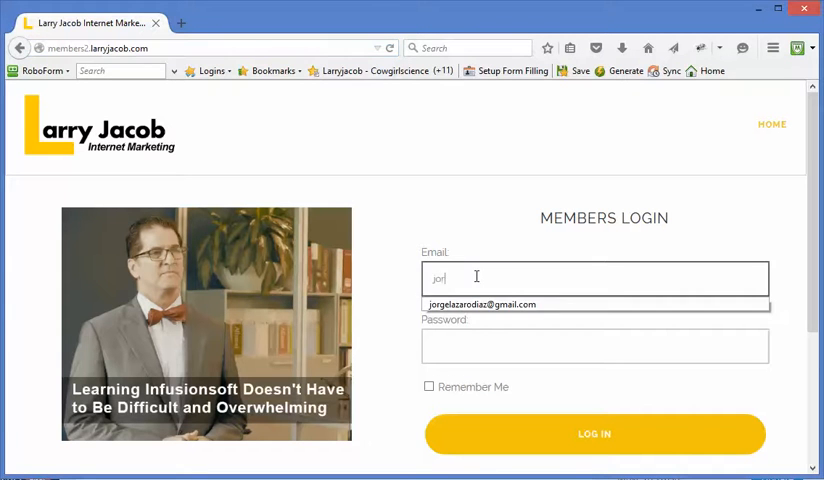
pyautogui.click(480, 304)
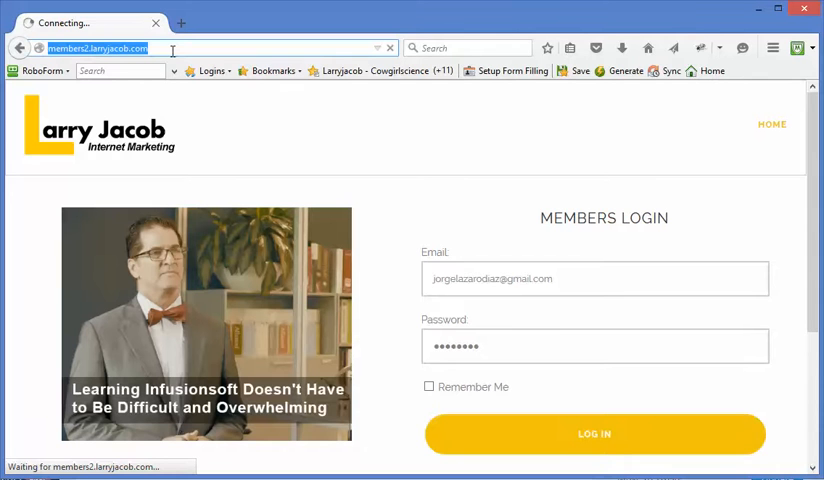
pyautogui.moveTo(483, 262)
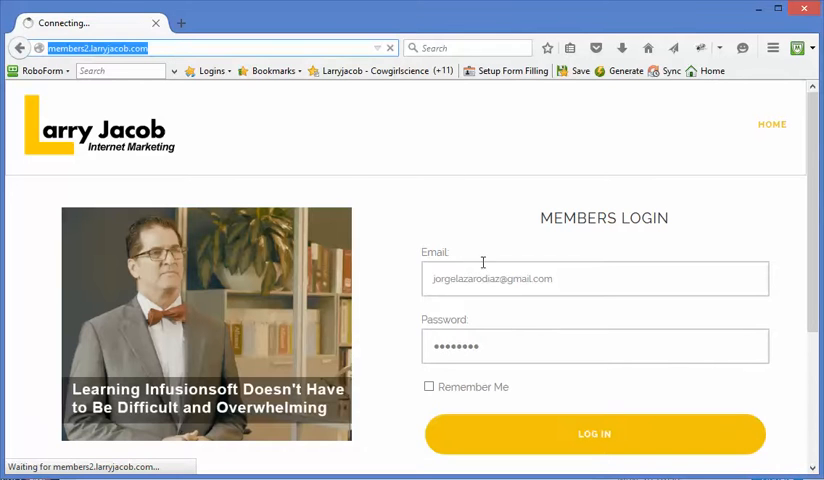
pyautogui.click(596, 434)
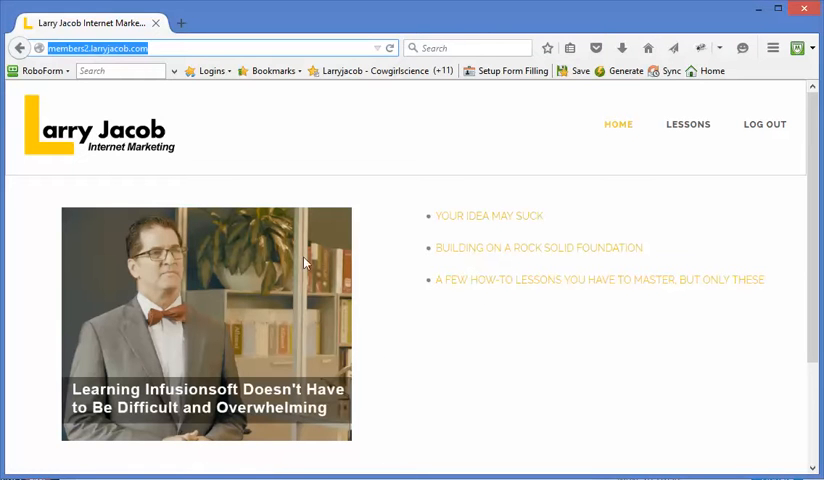
pyautogui.moveTo(192, 272)
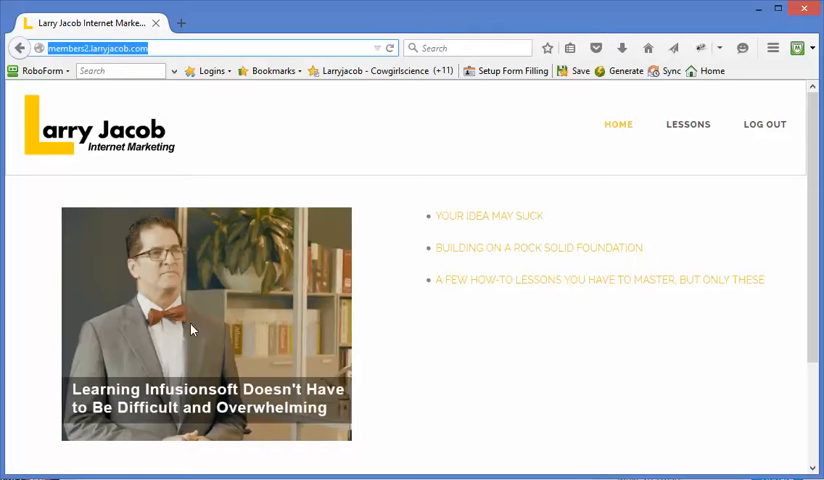
pyautogui.moveTo(229, 274)
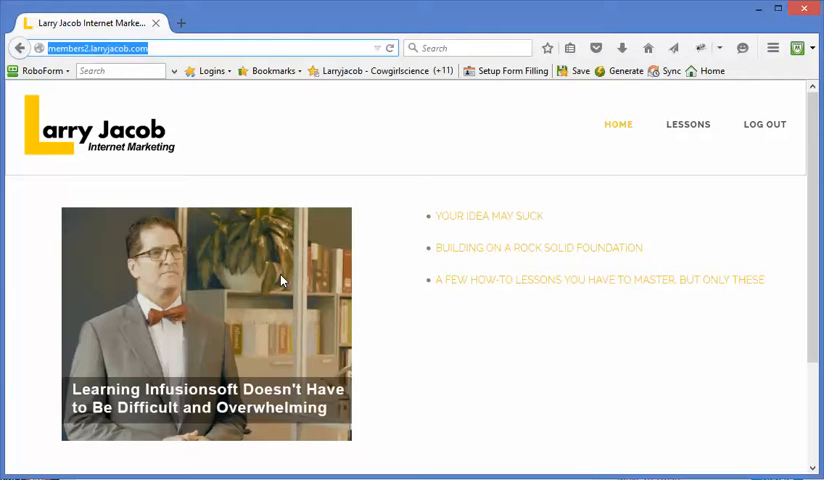
pyautogui.moveTo(393, 283)
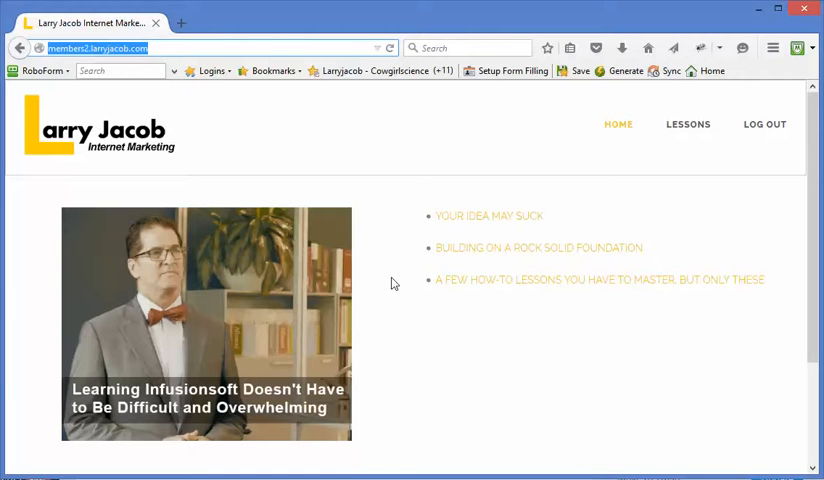
pyautogui.moveTo(97, 288)
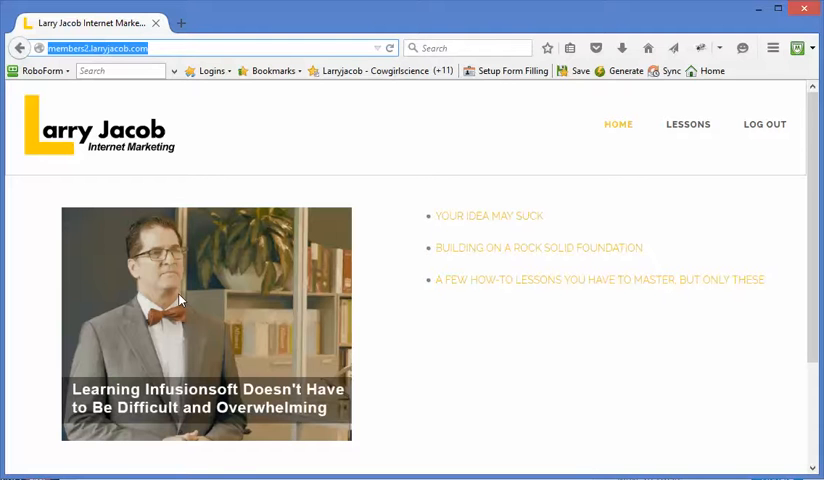
pyautogui.moveTo(387, 356)
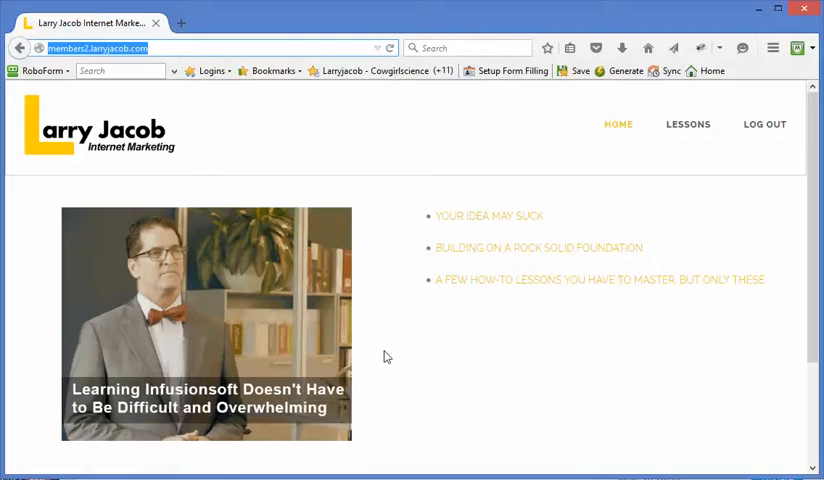
pyautogui.moveTo(240, 416)
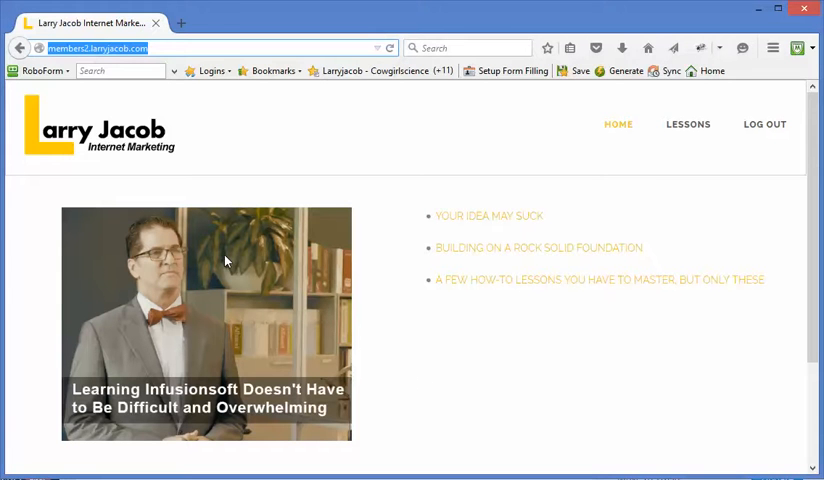
pyautogui.moveTo(185, 265)
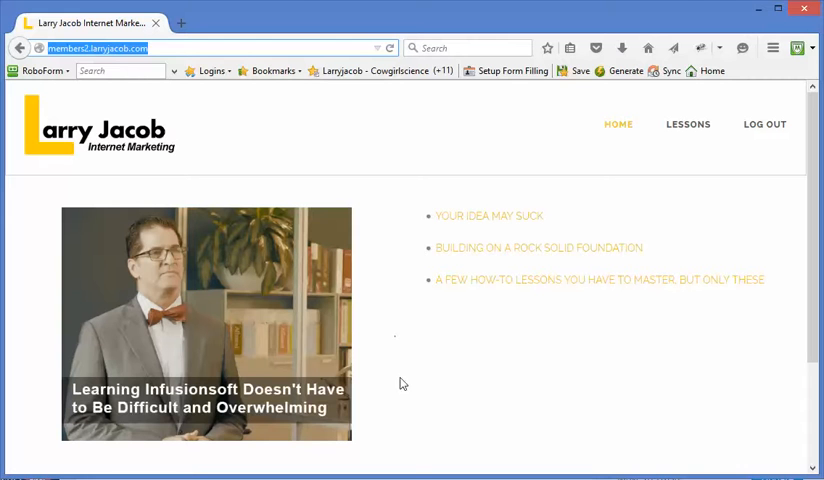
pyautogui.moveTo(478, 368)
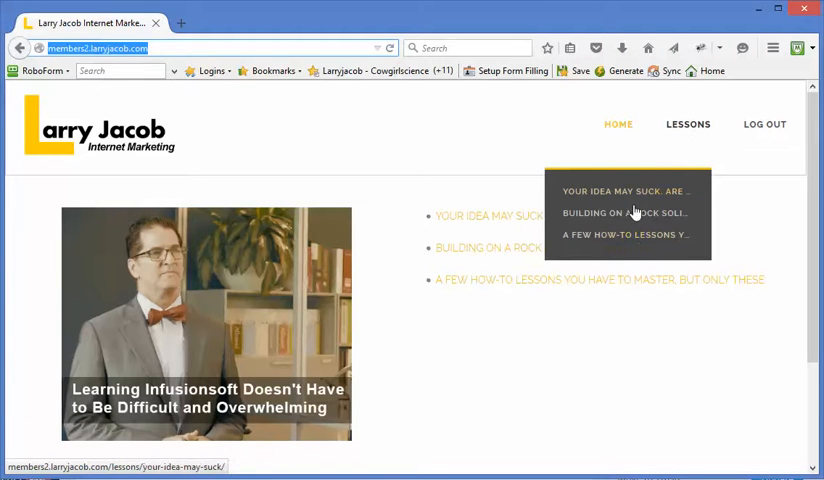
pyautogui.moveTo(483, 221)
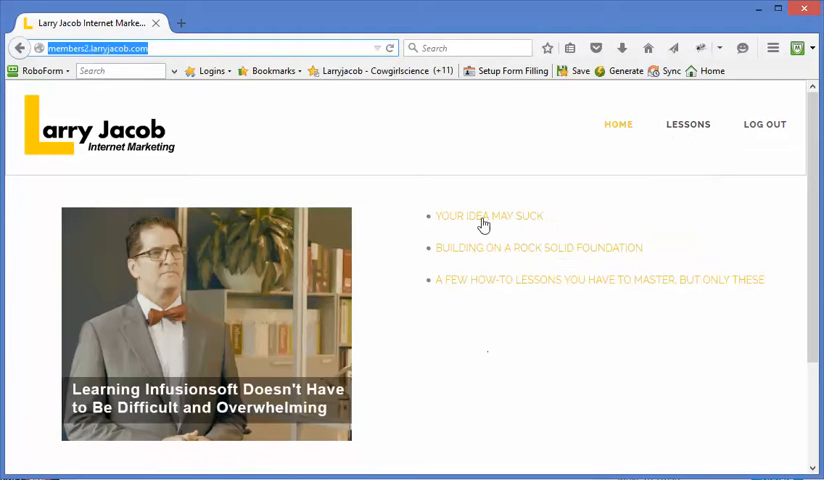
pyautogui.moveTo(687, 124)
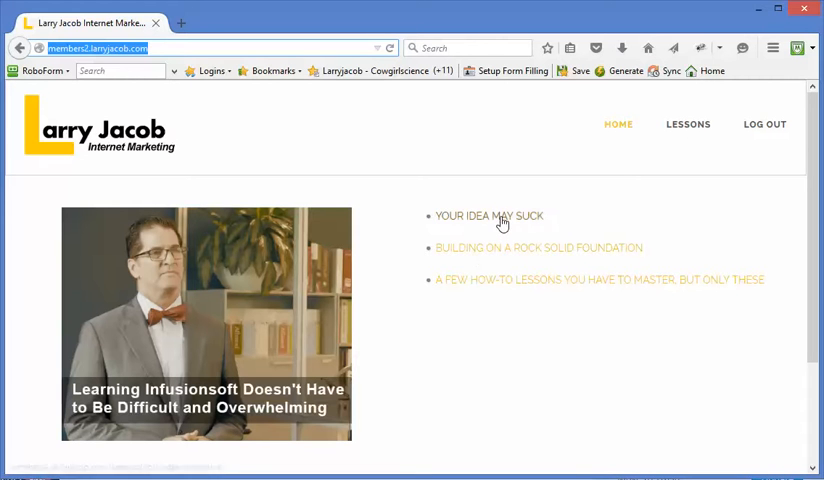
# - Open the 'Your Idea May Suck. Are You Willing to Test It?' lesson from the home page list
pyautogui.click(488, 215)
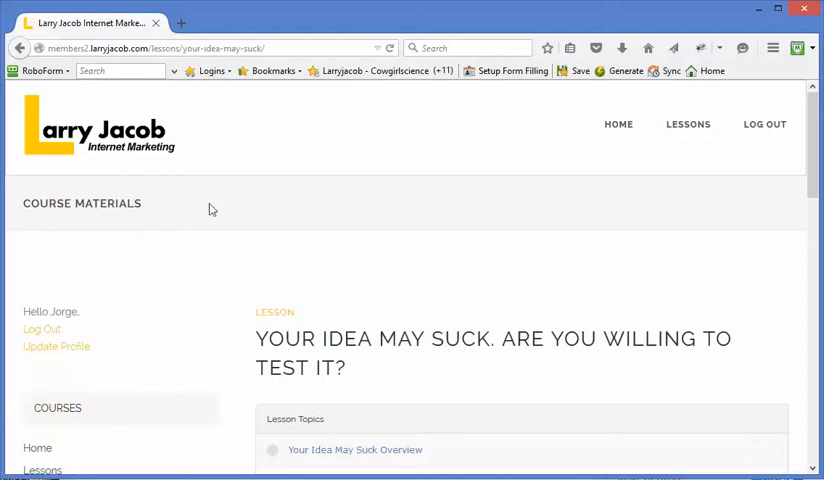
# - Move between lessons, ending on the 'Building on a Rock Solid Foundation' lesson page
pyautogui.scroll(-3)
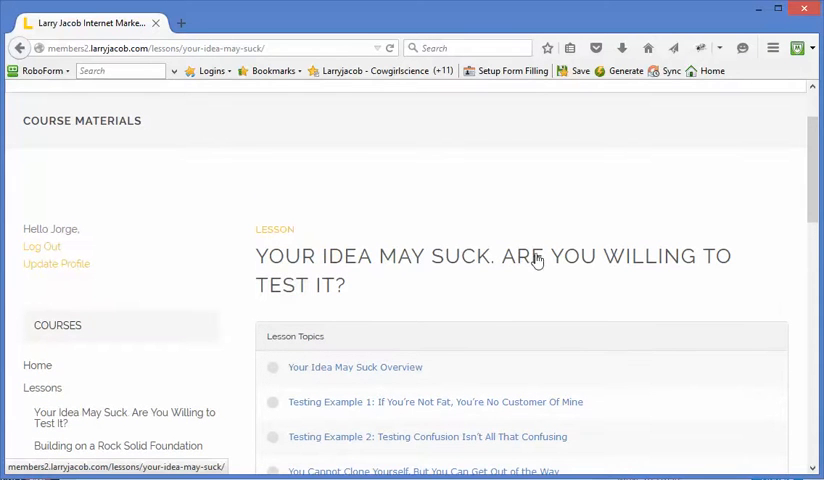
pyautogui.scroll(-3)
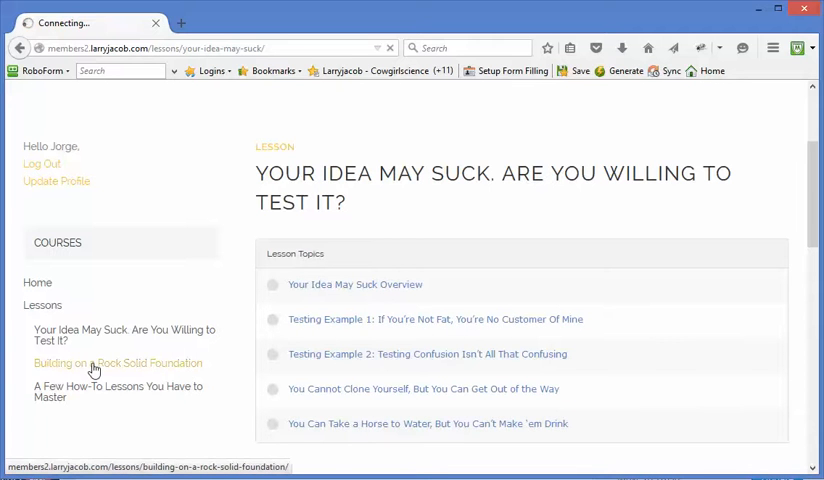
pyautogui.click(118, 362)
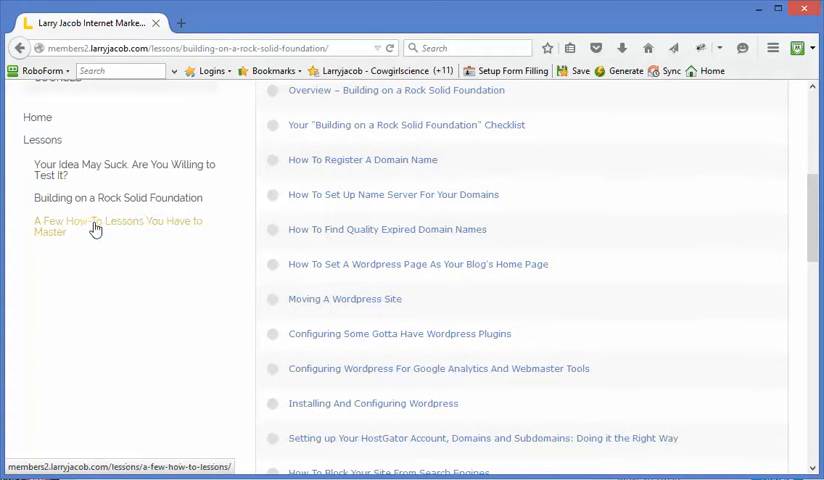
pyautogui.click(100, 221)
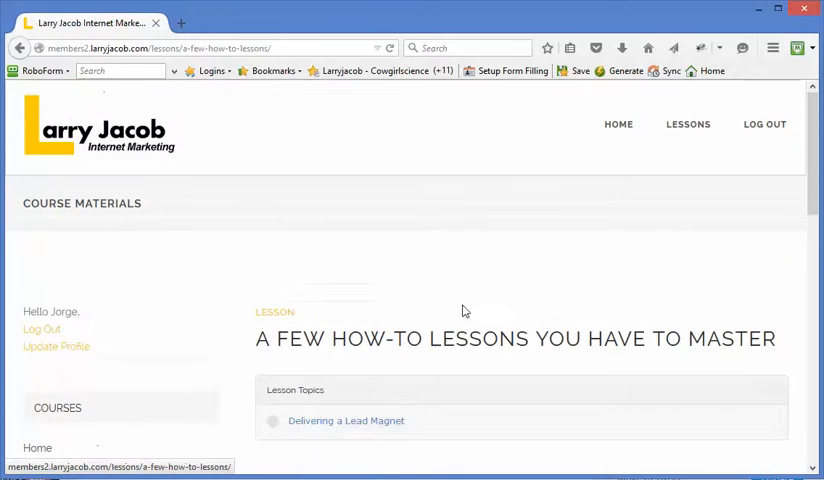
pyautogui.scroll(-3)
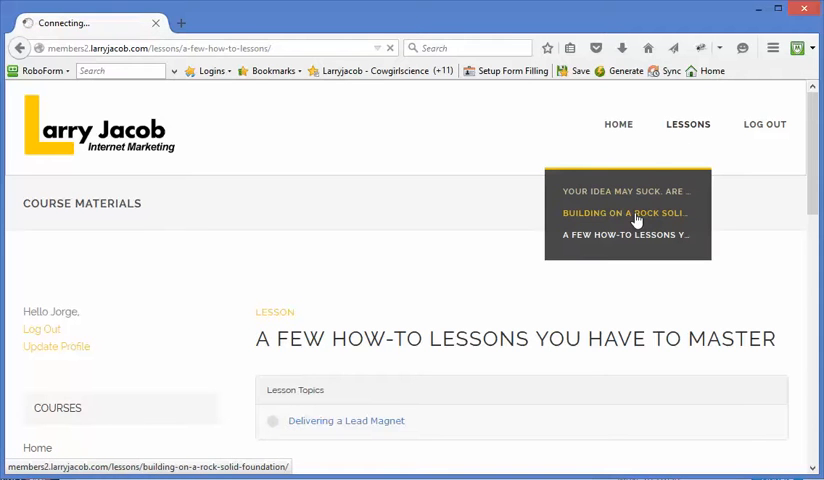
pyautogui.click(621, 212)
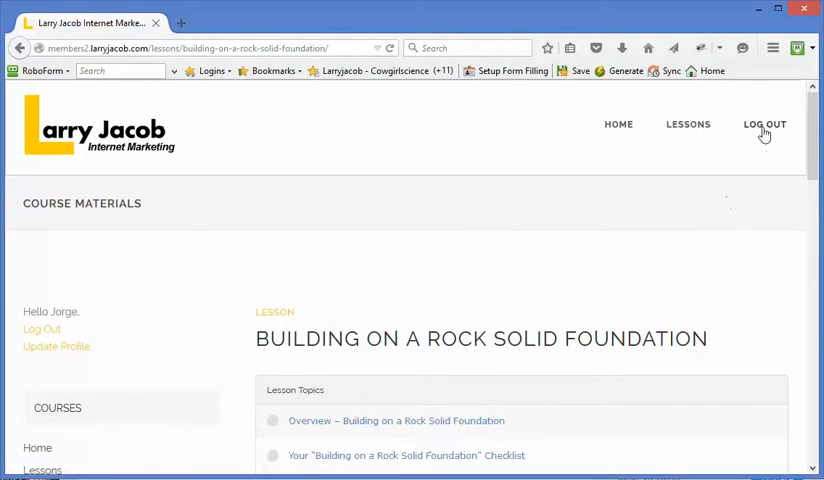
pyautogui.click(764, 124)
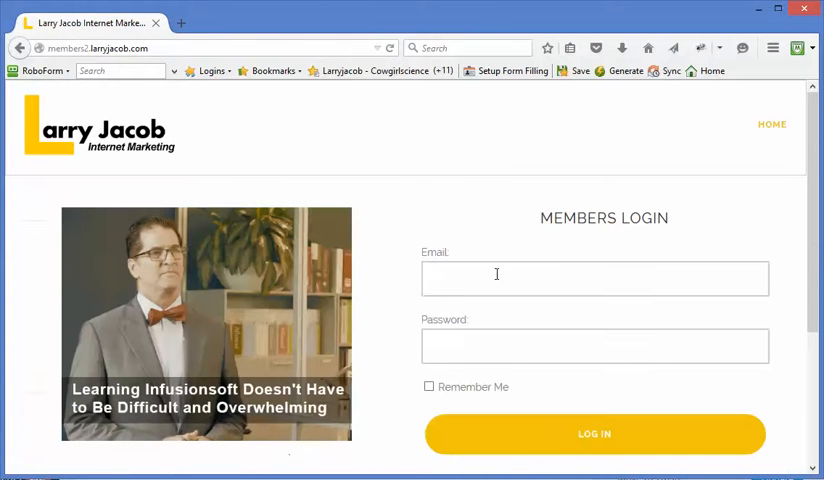
pyautogui.write('jrg')
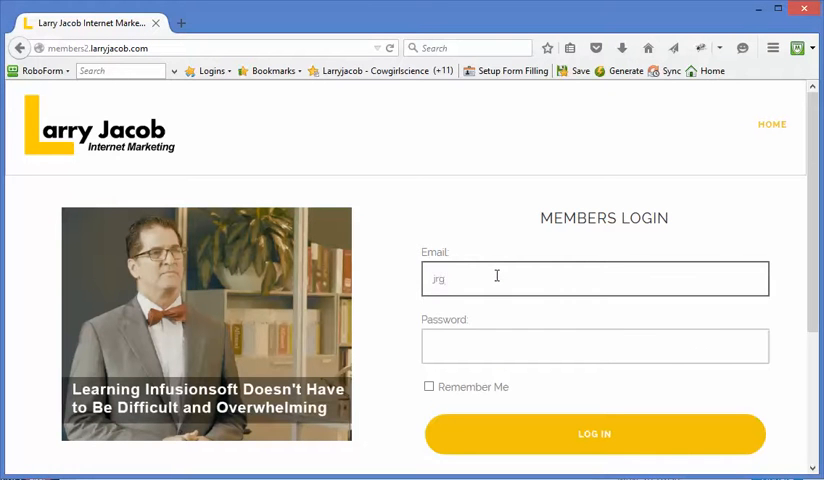
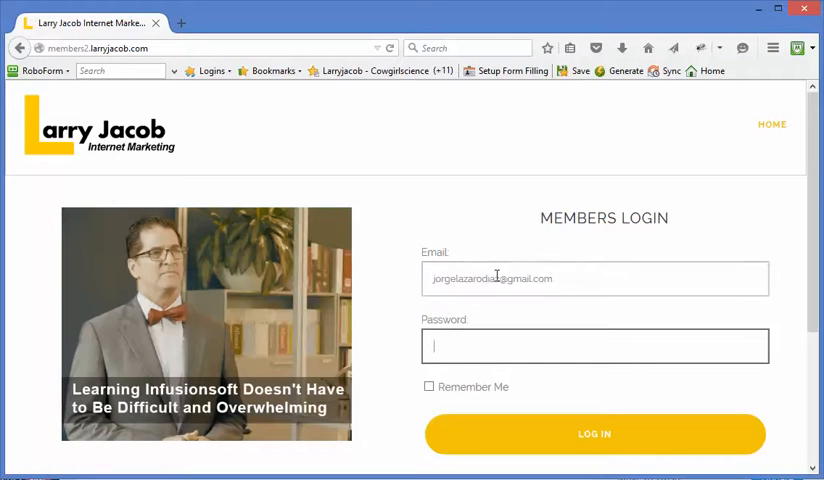
pyautogui.write('•••••')
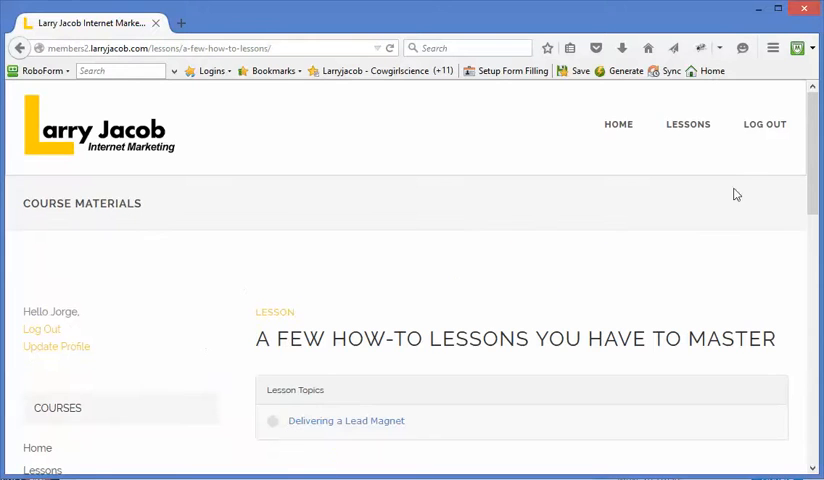
pyautogui.scroll(-3)
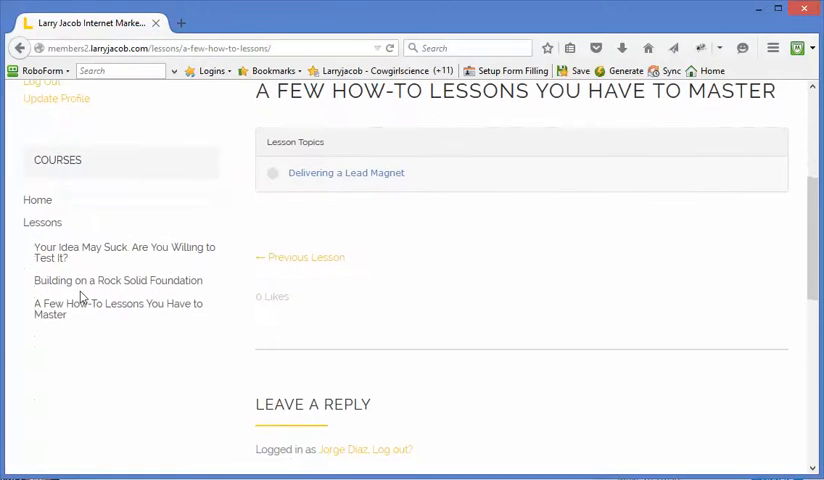
pyautogui.scroll(3)
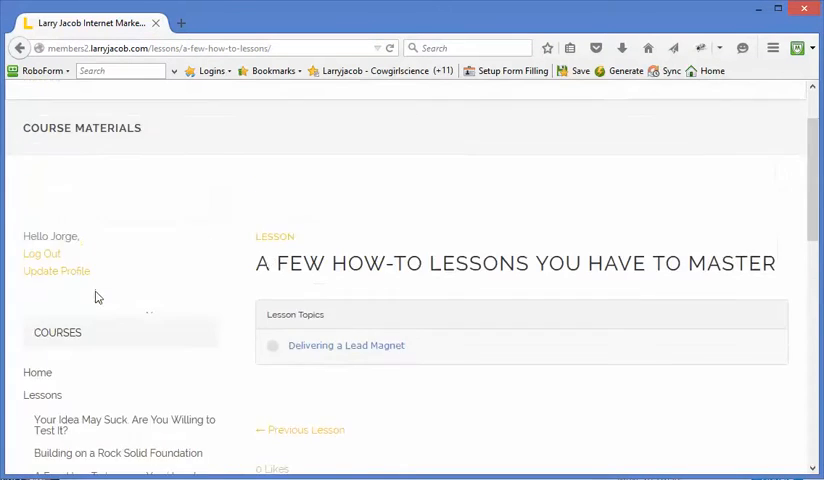
pyautogui.scroll(-3)
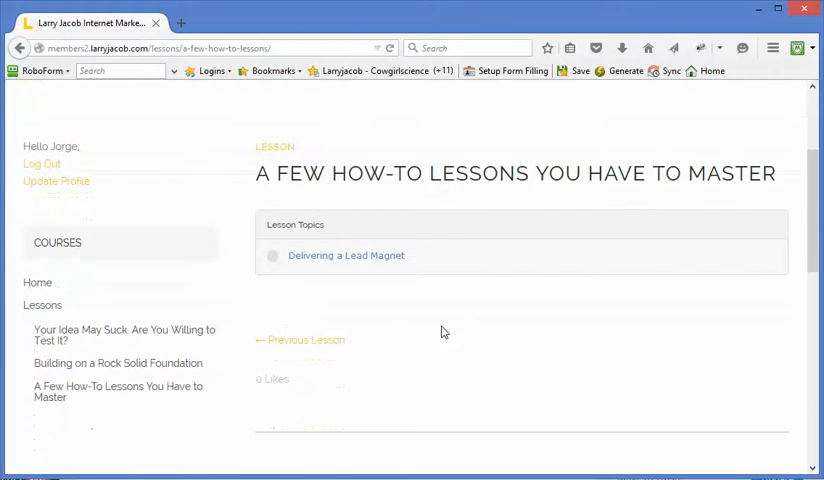
pyautogui.click(305, 340)
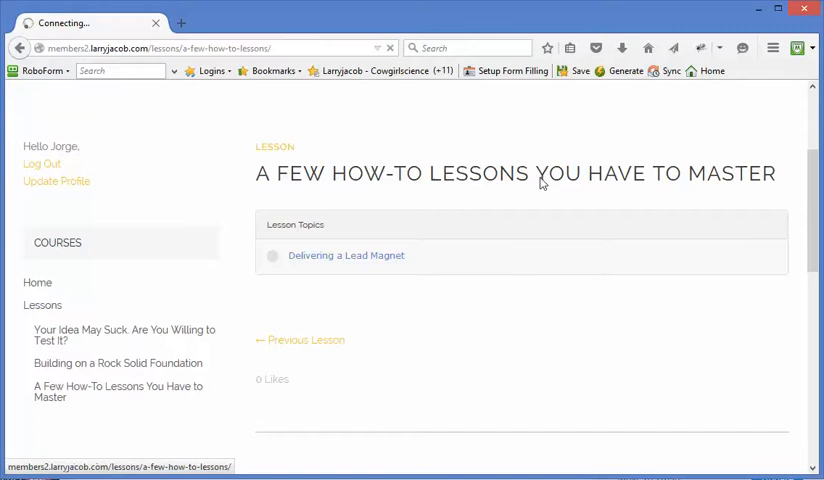
pyautogui.click(117, 363)
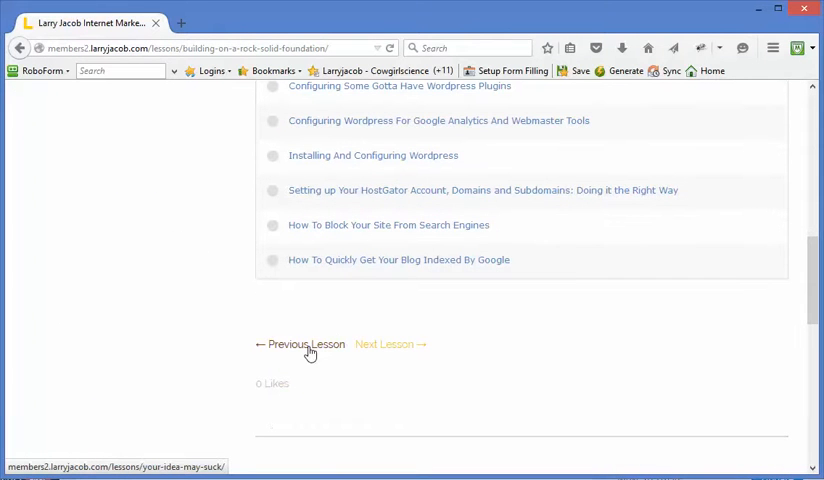
pyautogui.click(305, 344)
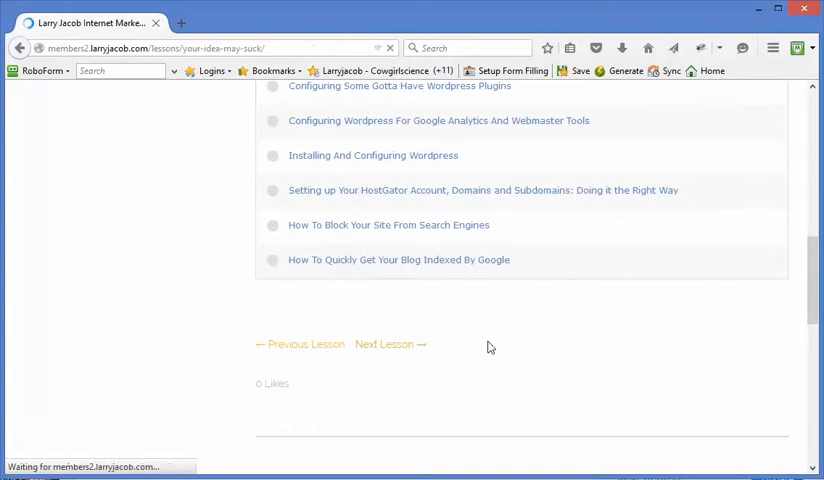
pyautogui.scroll(-3)
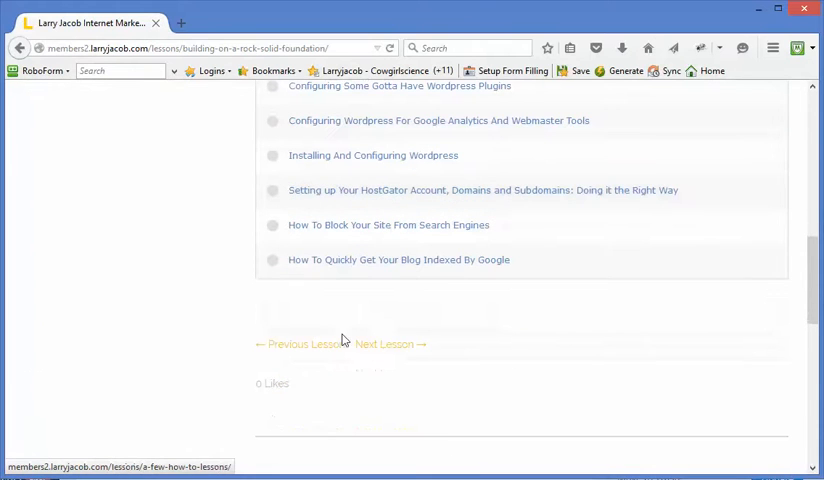
pyautogui.click(320, 344)
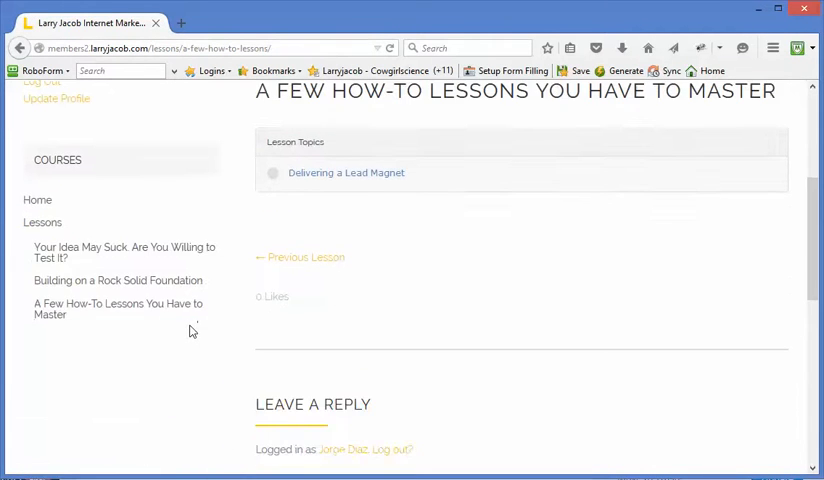
pyautogui.moveTo(105, 252)
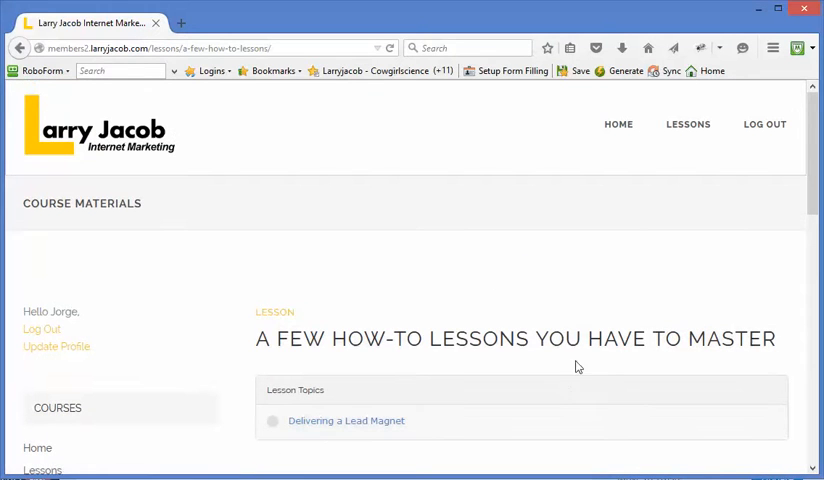
pyautogui.scroll(-3)
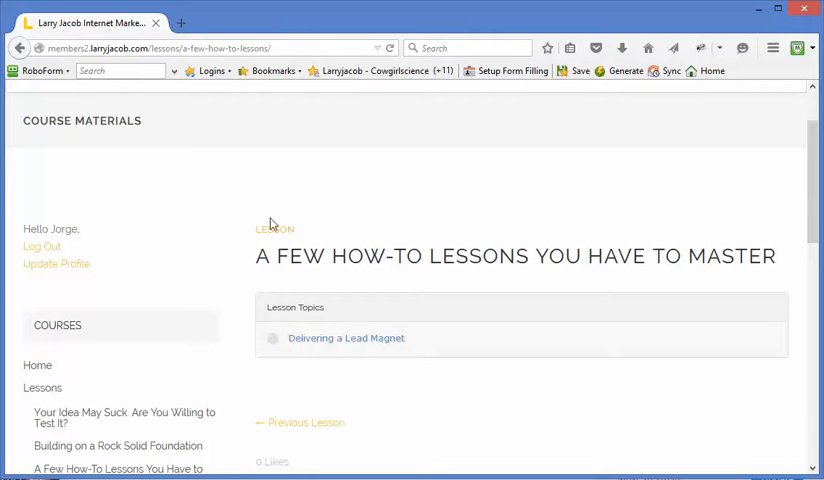
pyautogui.moveTo(367, 344)
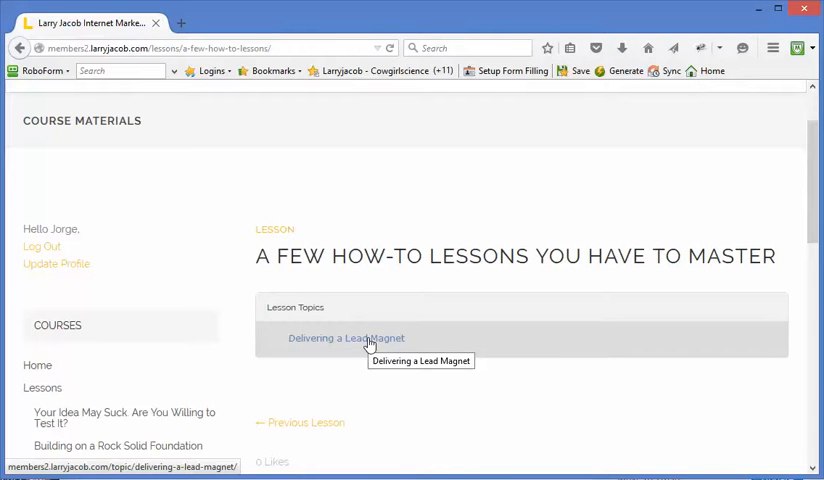
pyautogui.click(346, 338)
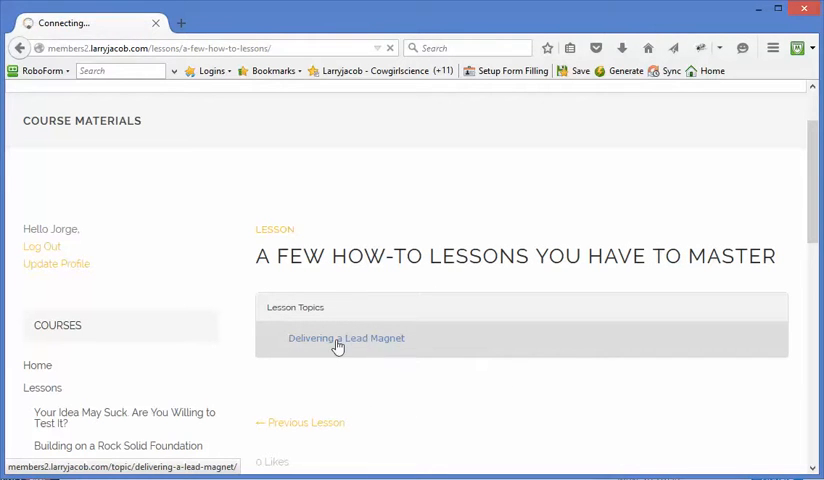
pyautogui.click(347, 337)
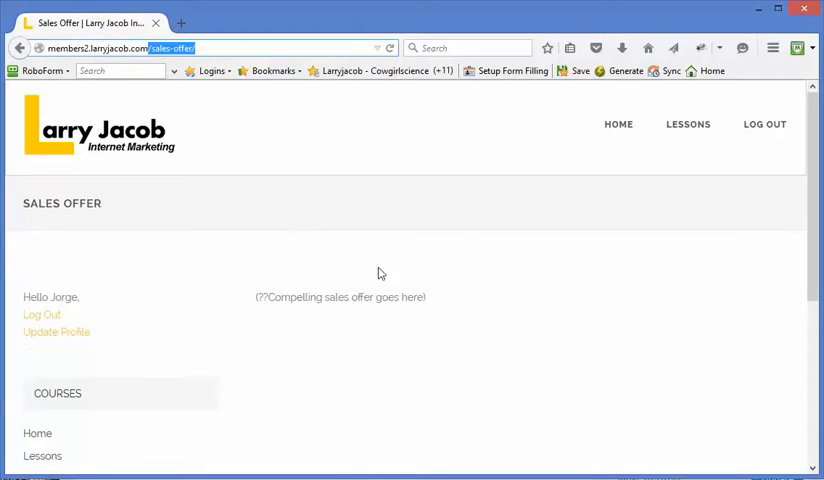
pyautogui.moveTo(431, 319)
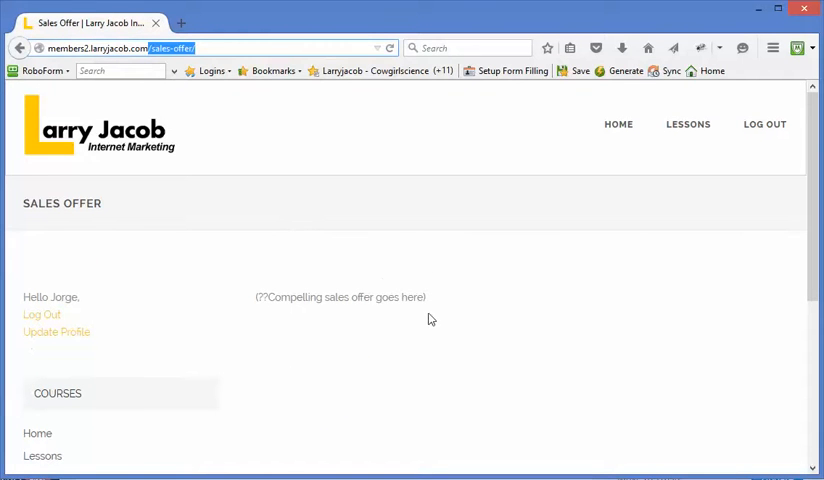
pyautogui.moveTo(396, 312)
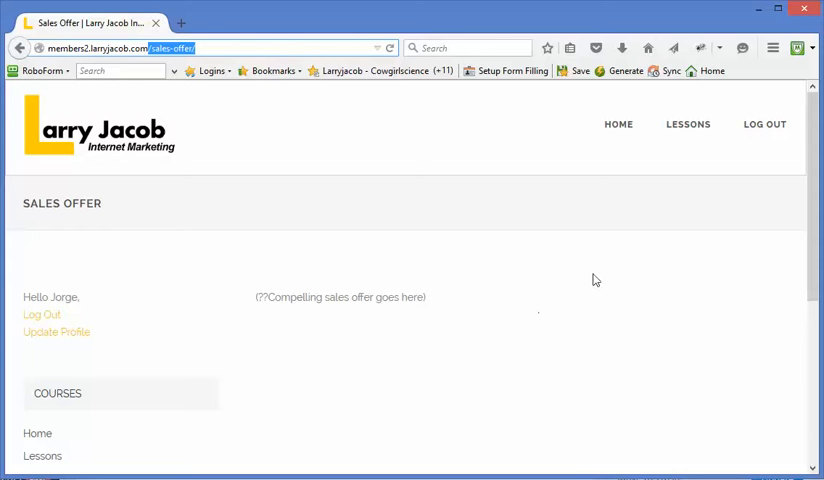
pyautogui.scroll(-3)
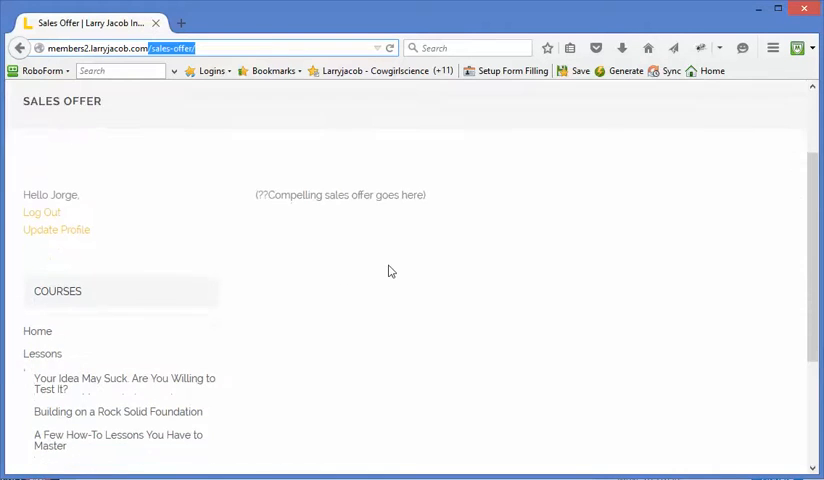
pyautogui.scroll(-3)
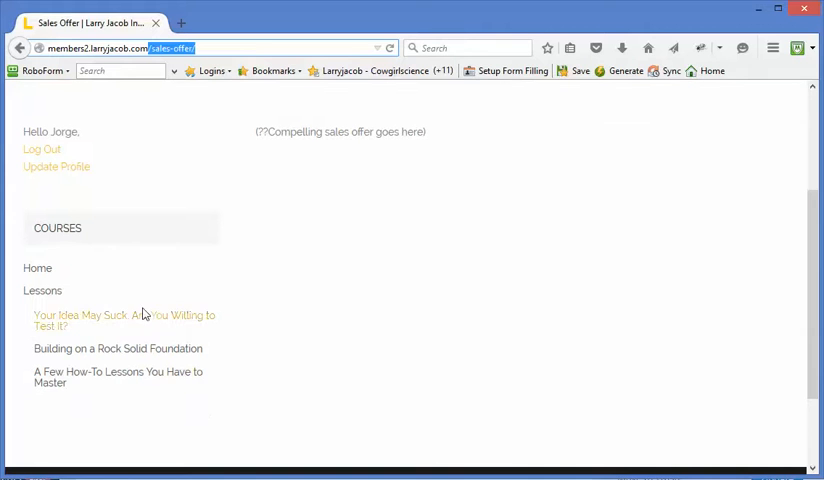
pyautogui.moveTo(330, 266)
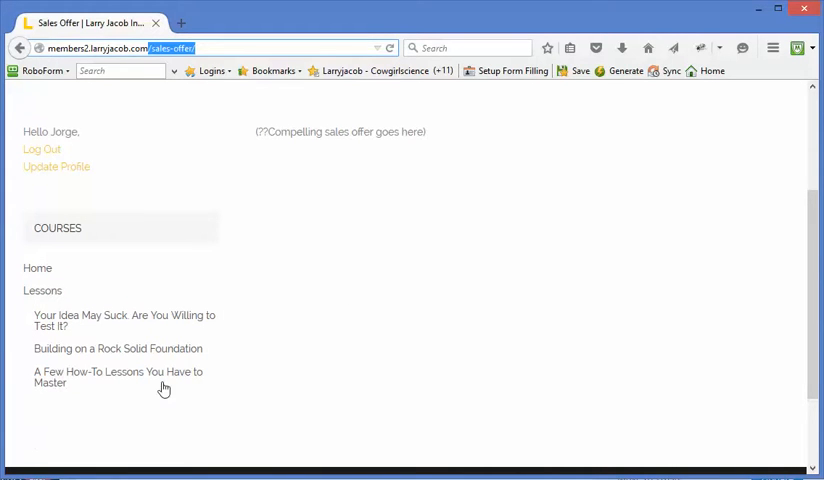
pyautogui.moveTo(118, 399)
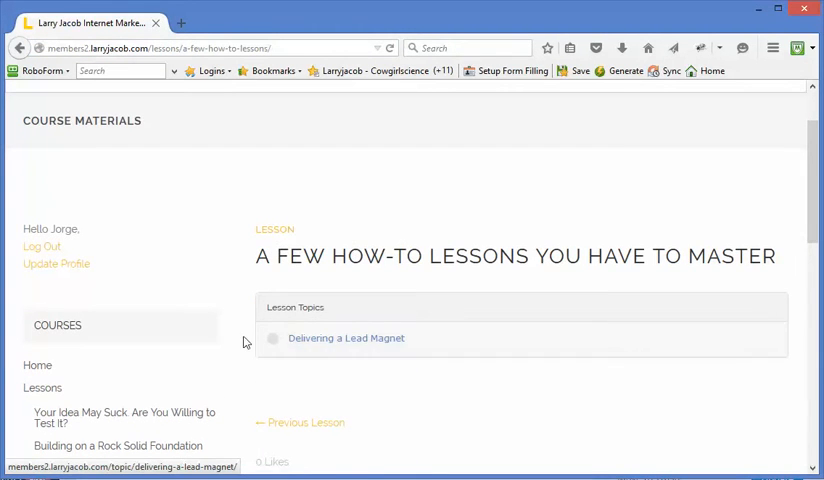
pyautogui.moveTo(288, 343)
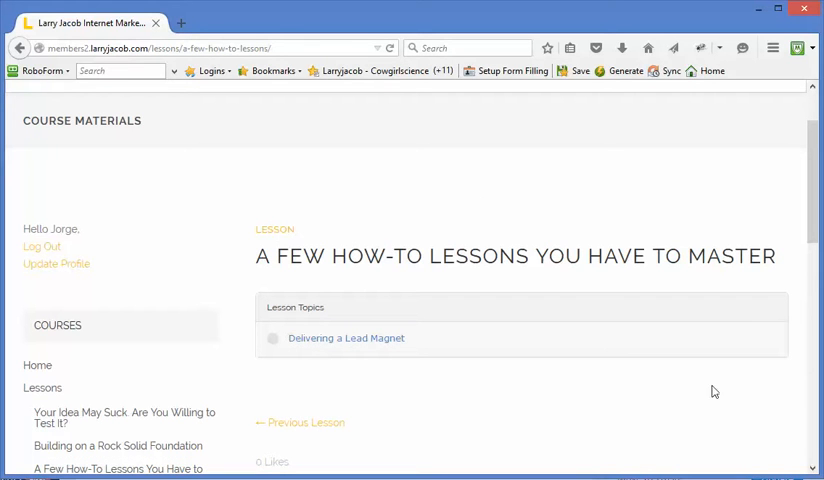
pyautogui.moveTo(733, 418)
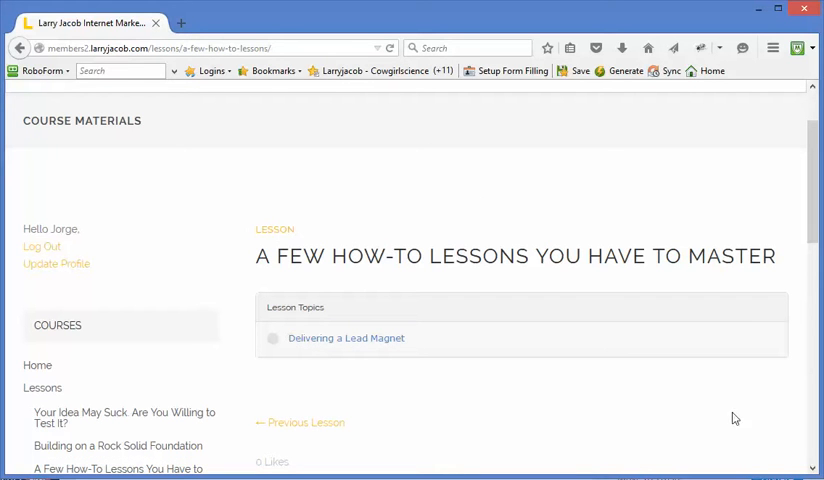
pyautogui.scroll(-3)
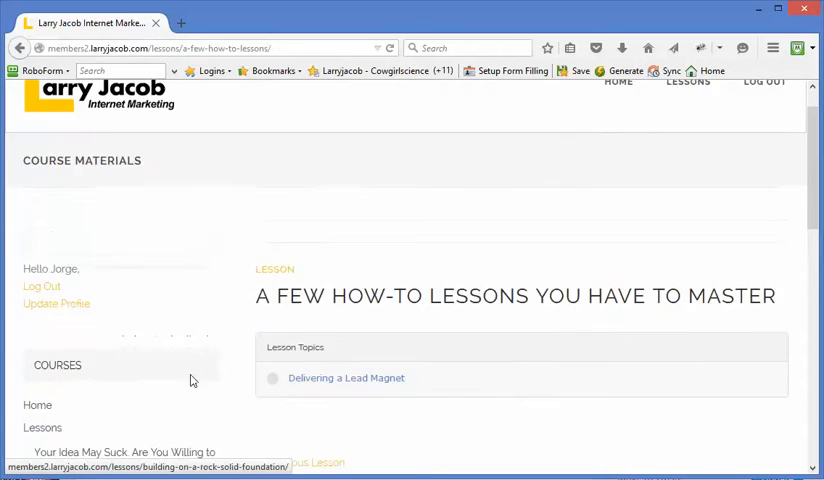
pyautogui.click(687, 124)
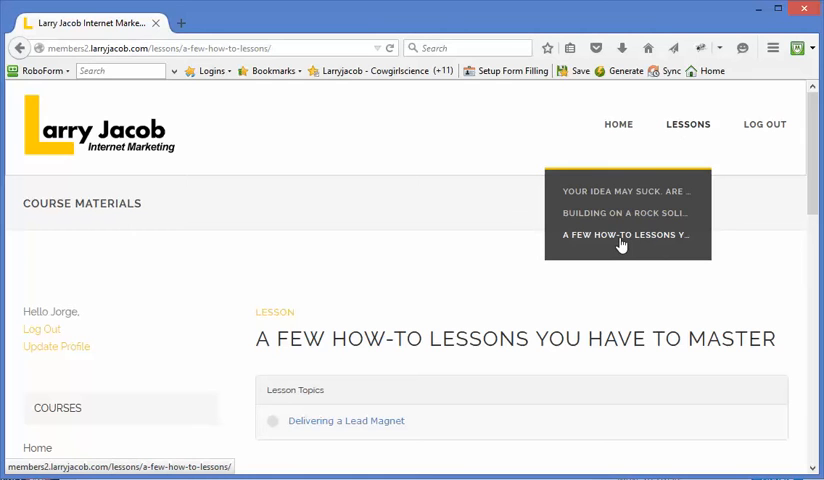
pyautogui.moveTo(609, 240)
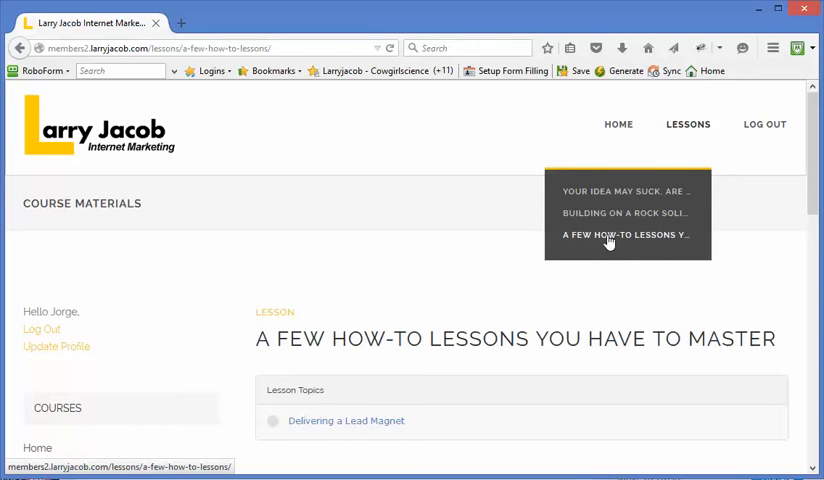